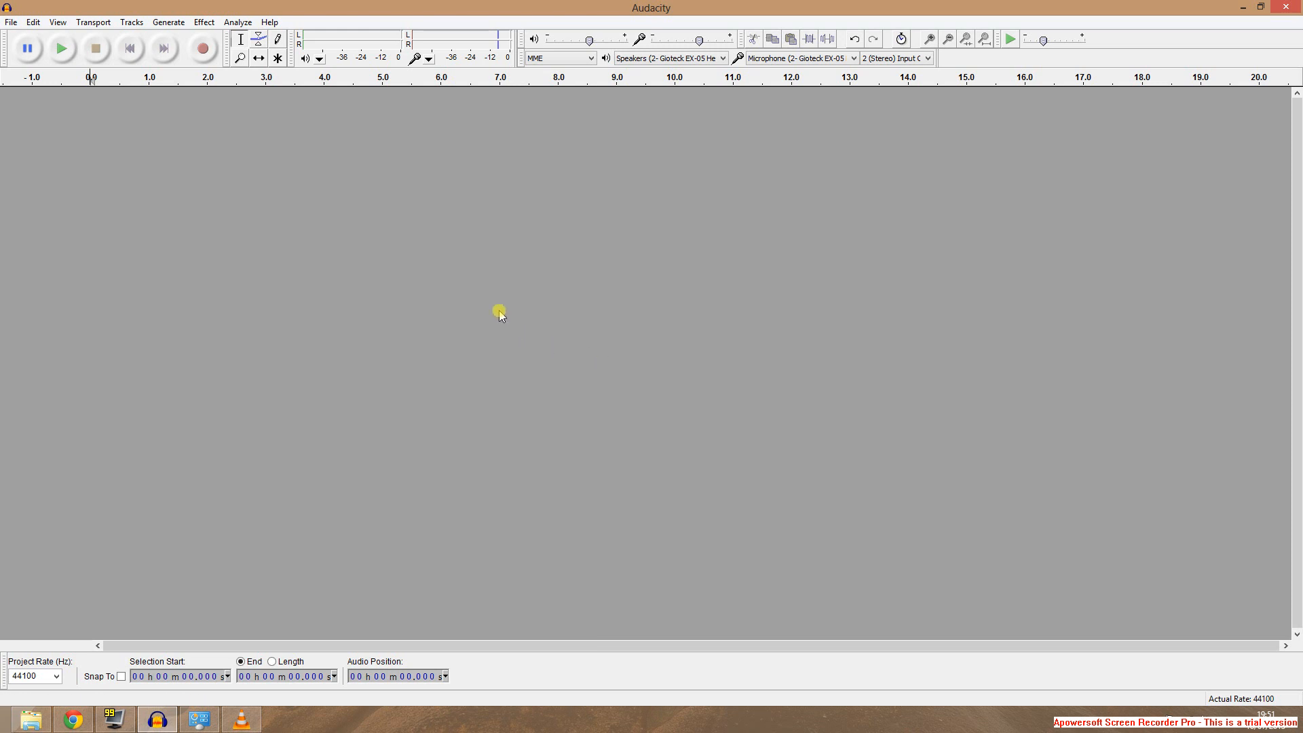
mouse_move(506, 315)
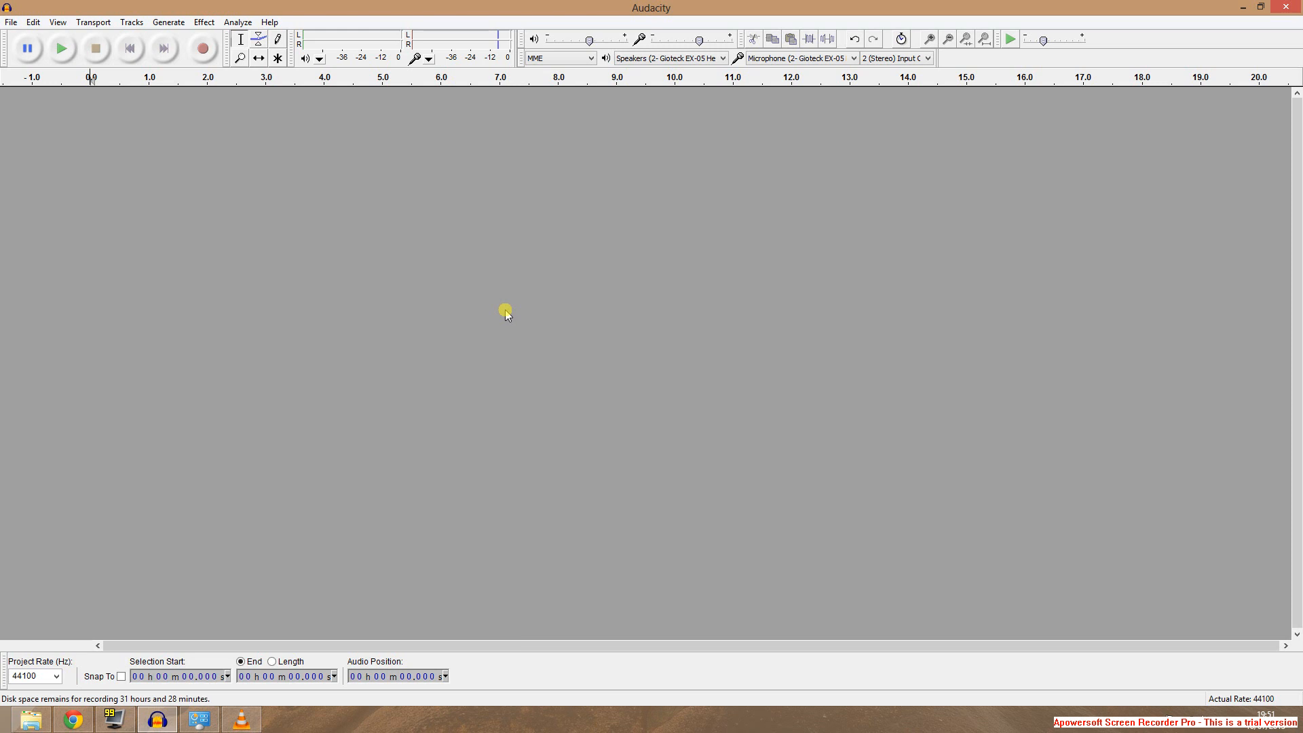
mouse_move(579, 247)
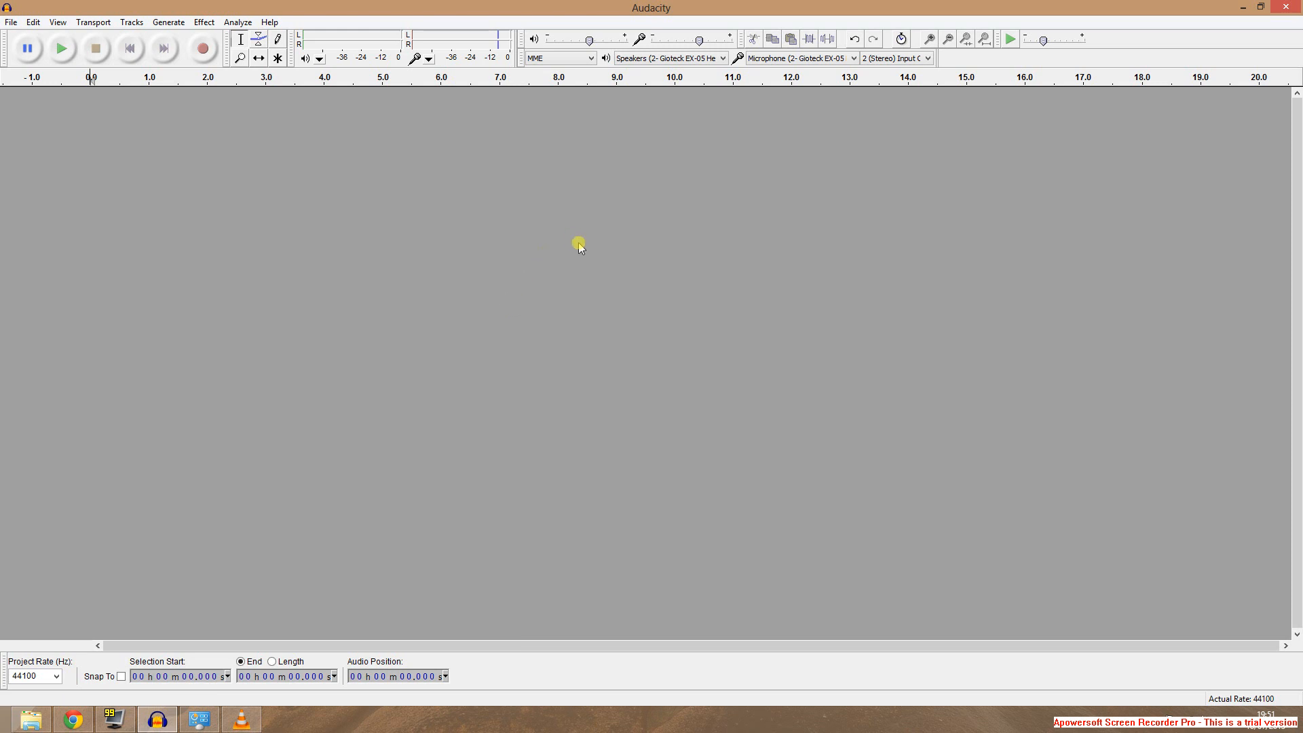
mouse_move(597, 253)
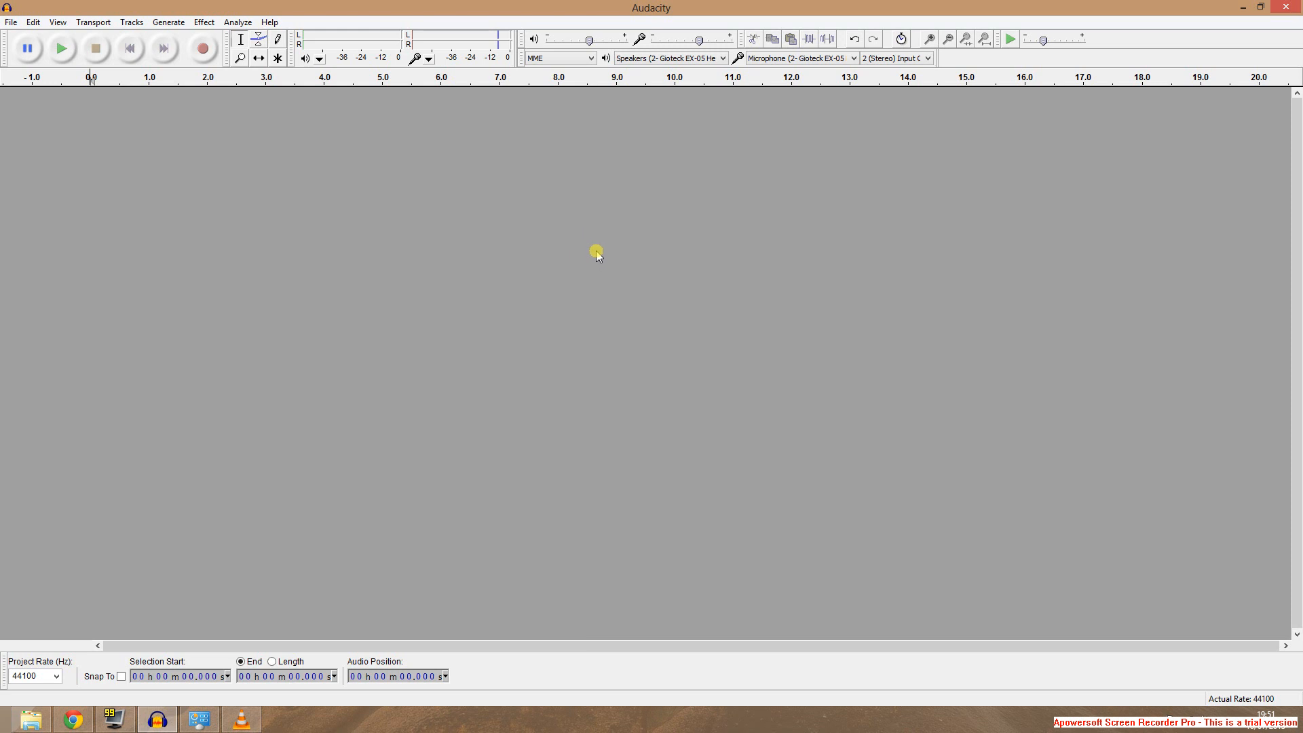
mouse_move(657, 75)
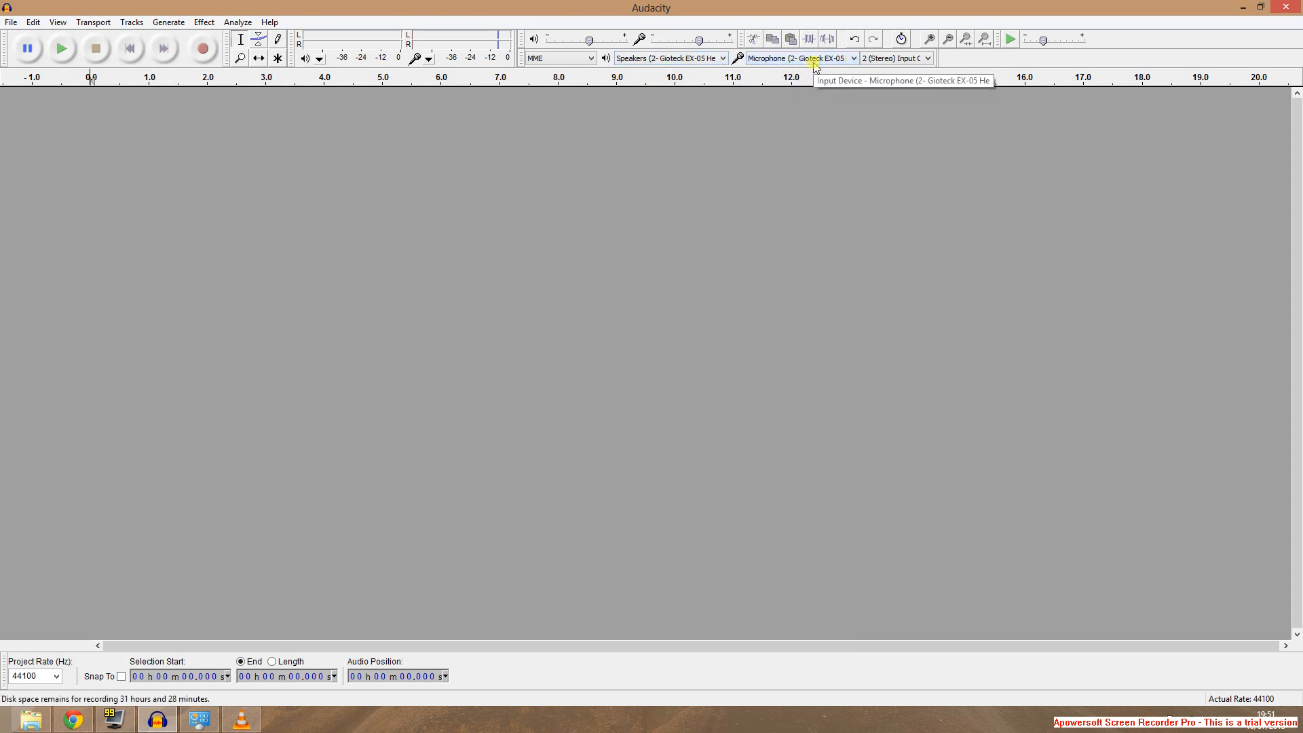
mouse_move(4, 156)
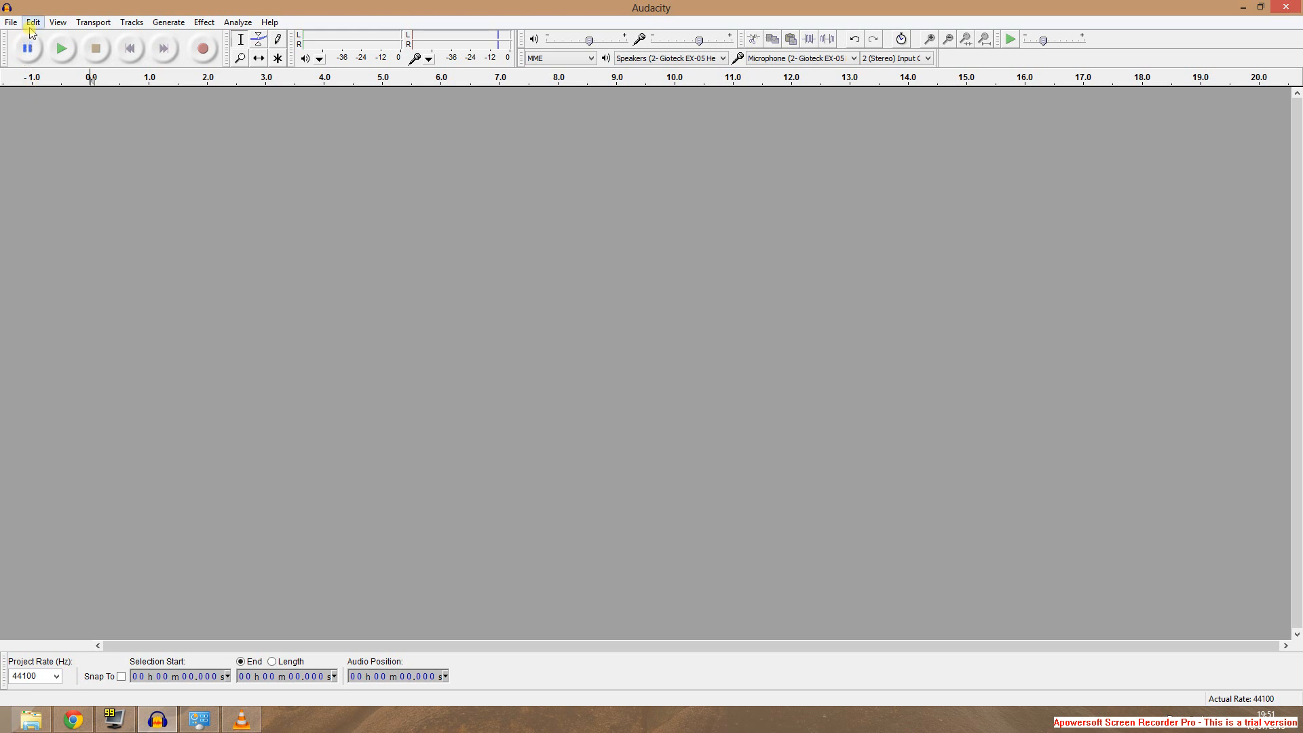
In Edit > Preferences > Devices, set Gioteck EX-05 speakers for playback and its microphone for recording
click(32, 22)
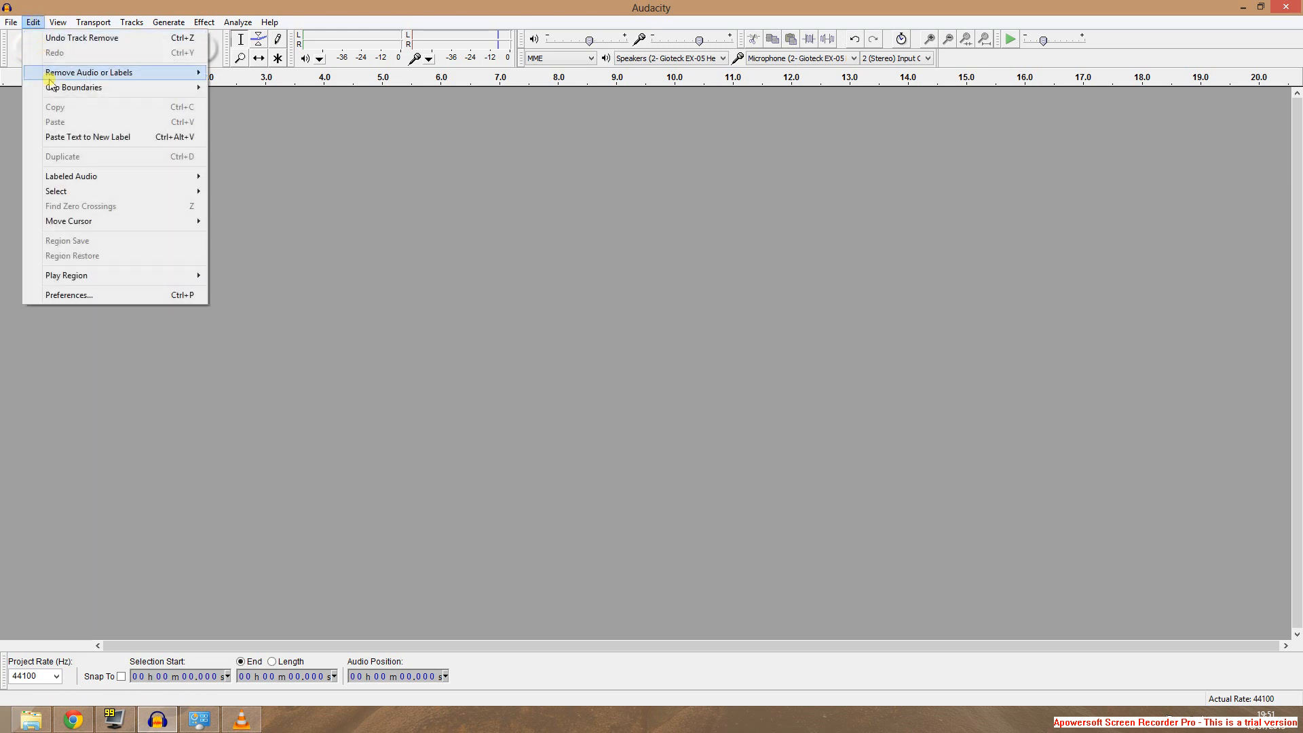
click(68, 294)
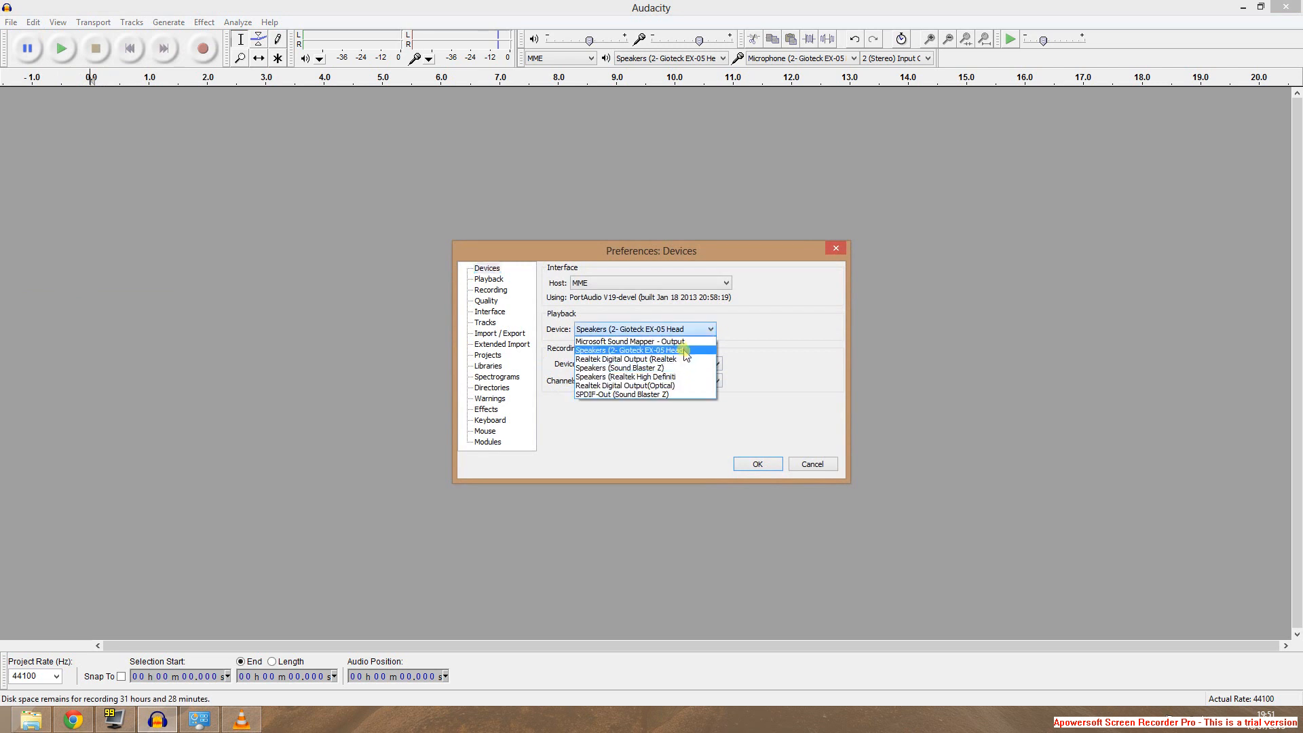
click(645, 349)
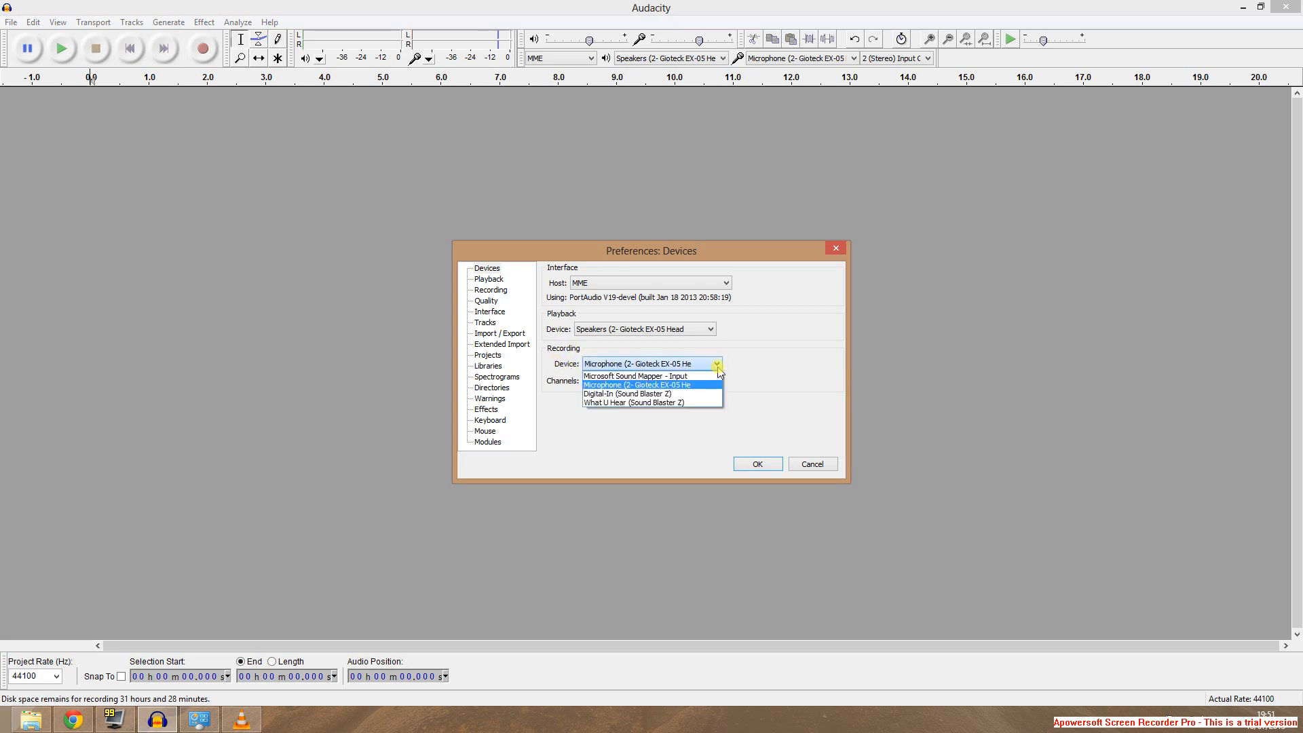
click(636, 385)
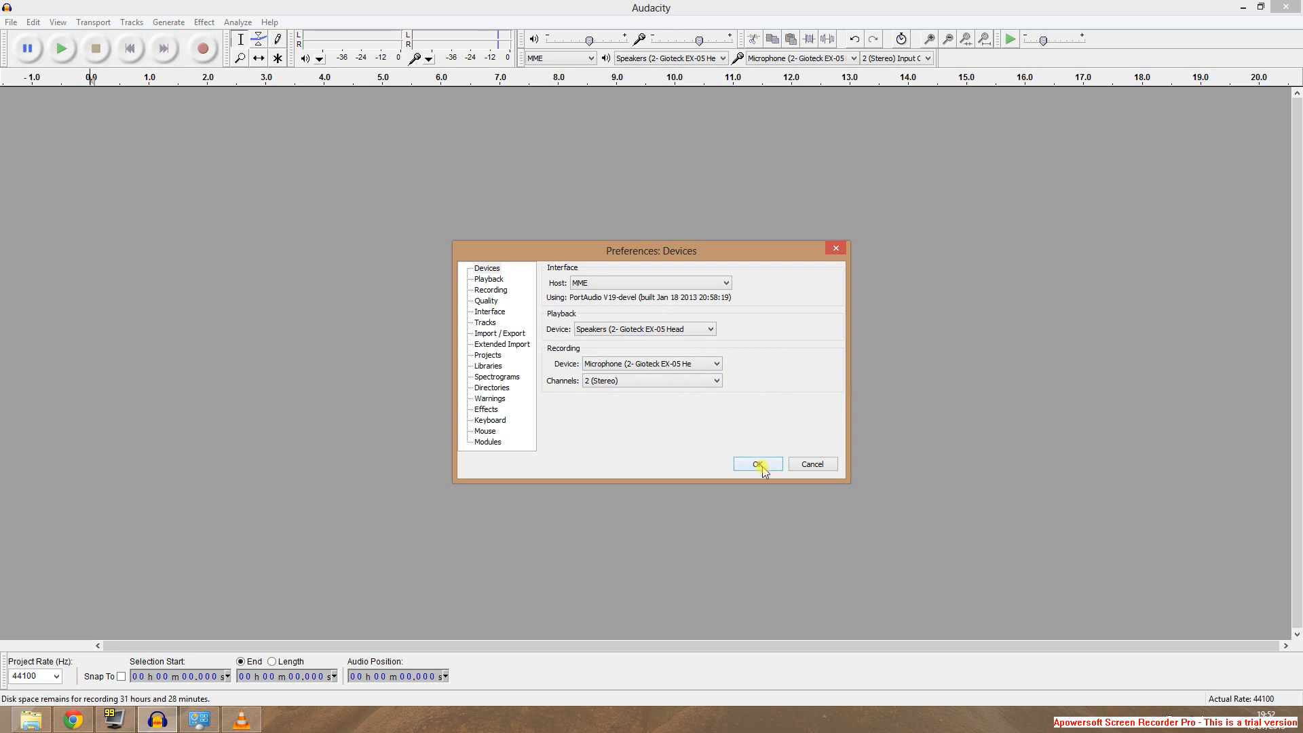
click(756, 464)
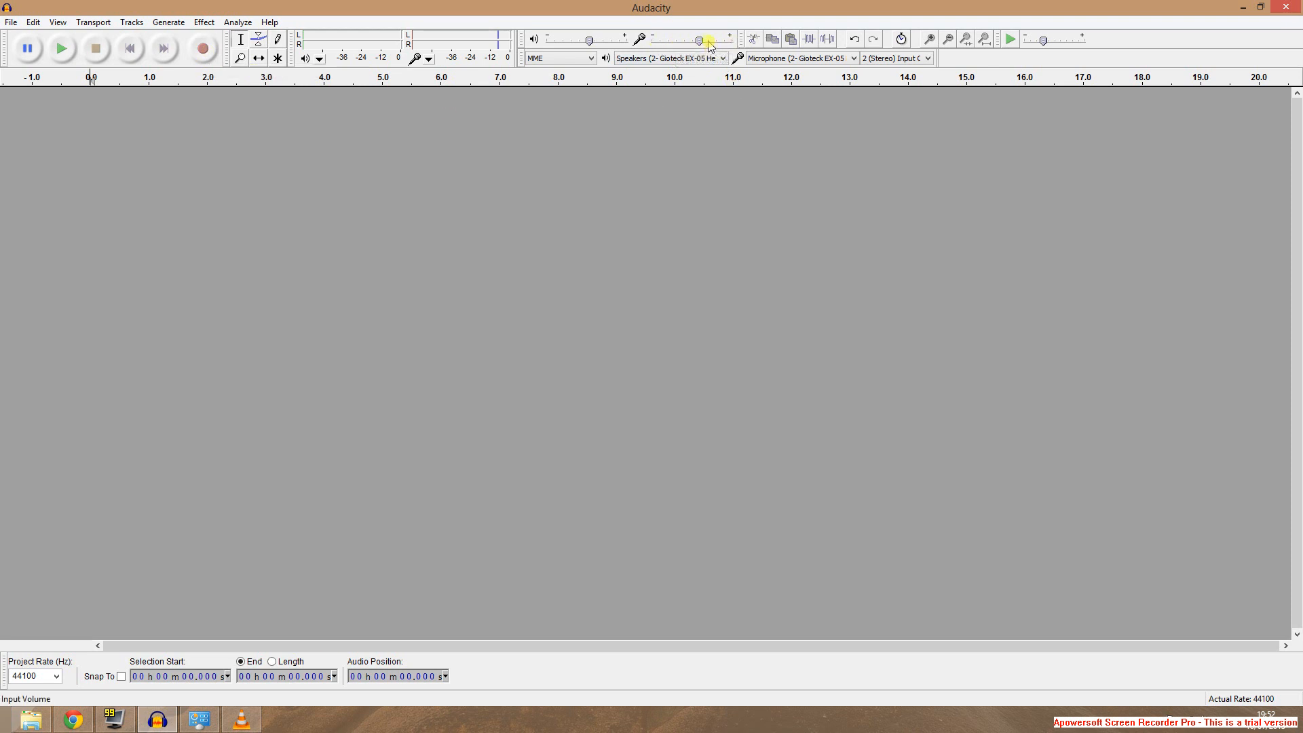
mouse_move(726, 39)
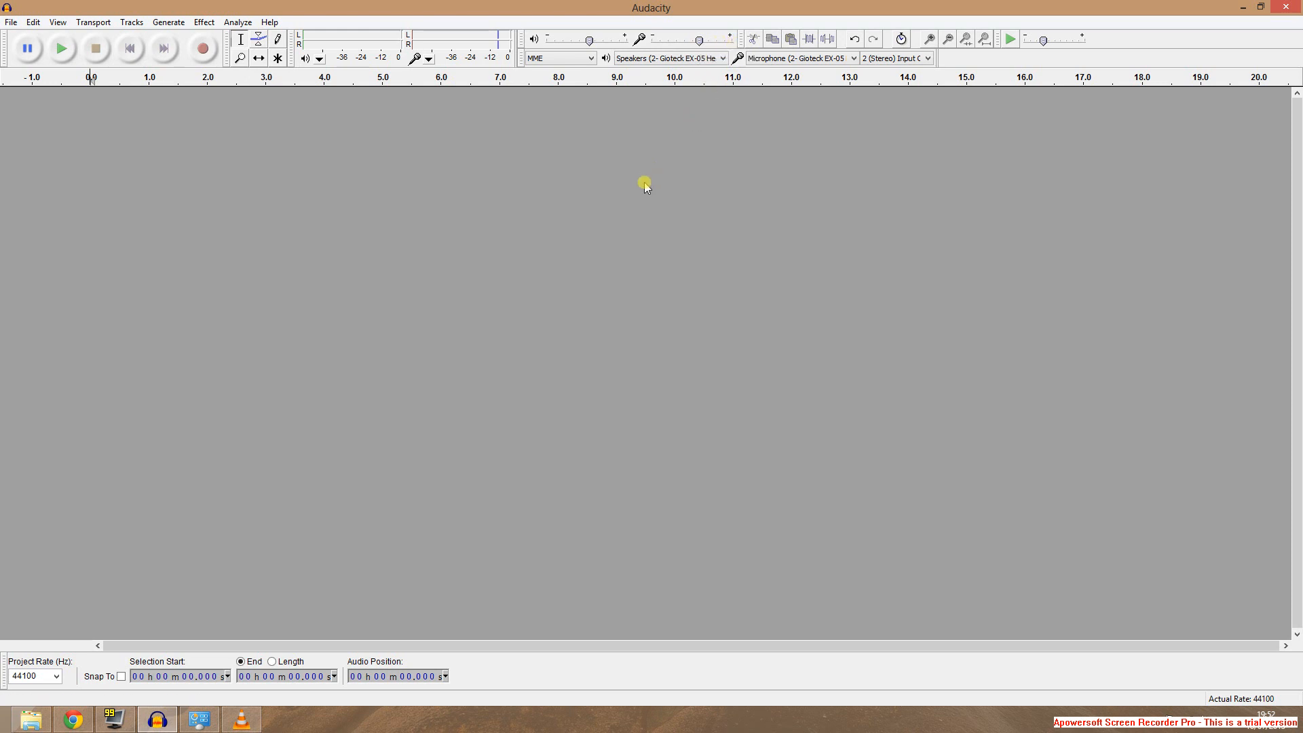
mouse_move(651, 192)
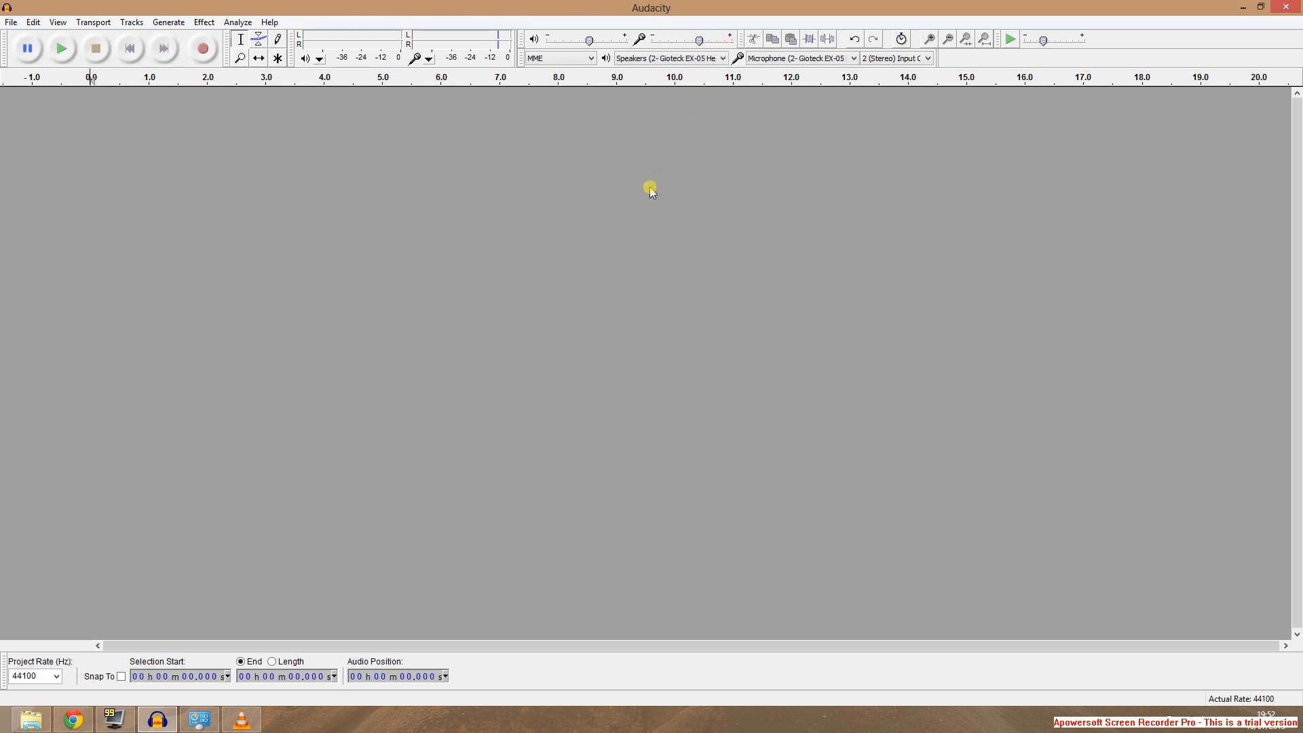
mouse_move(680, 184)
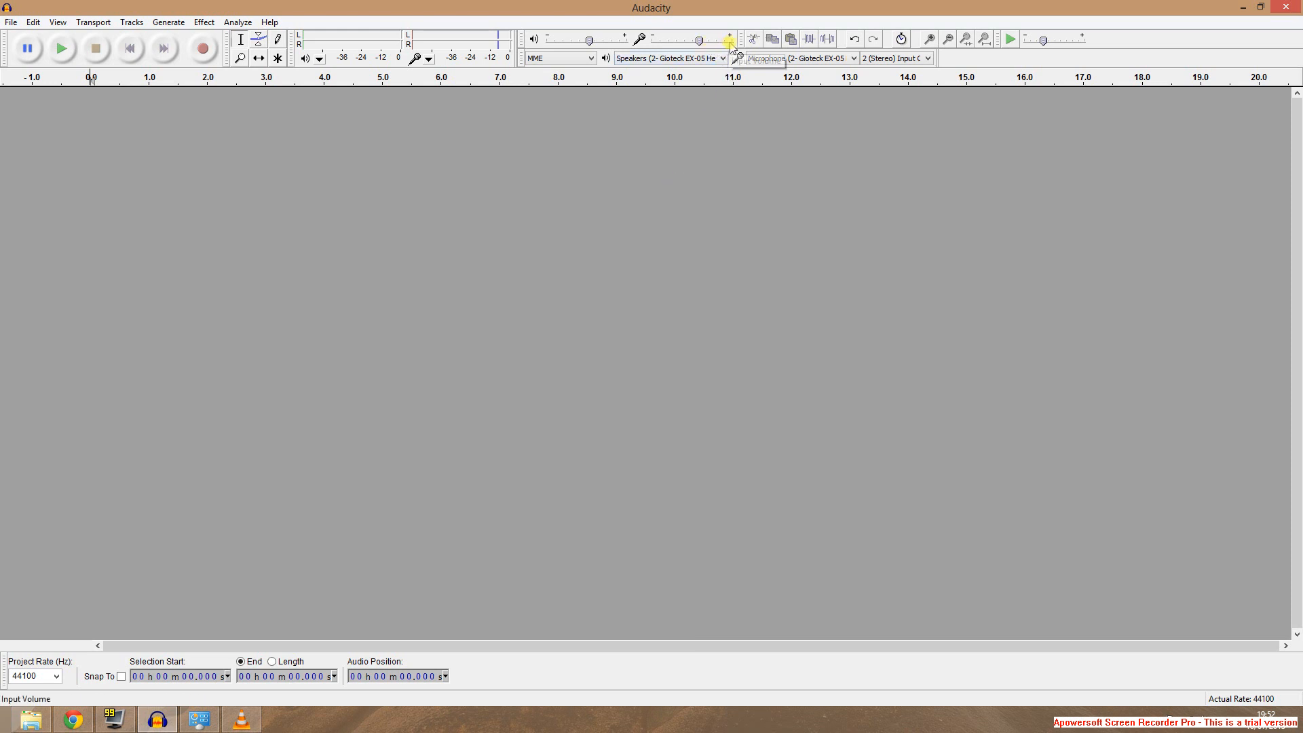
mouse_move(719, 43)
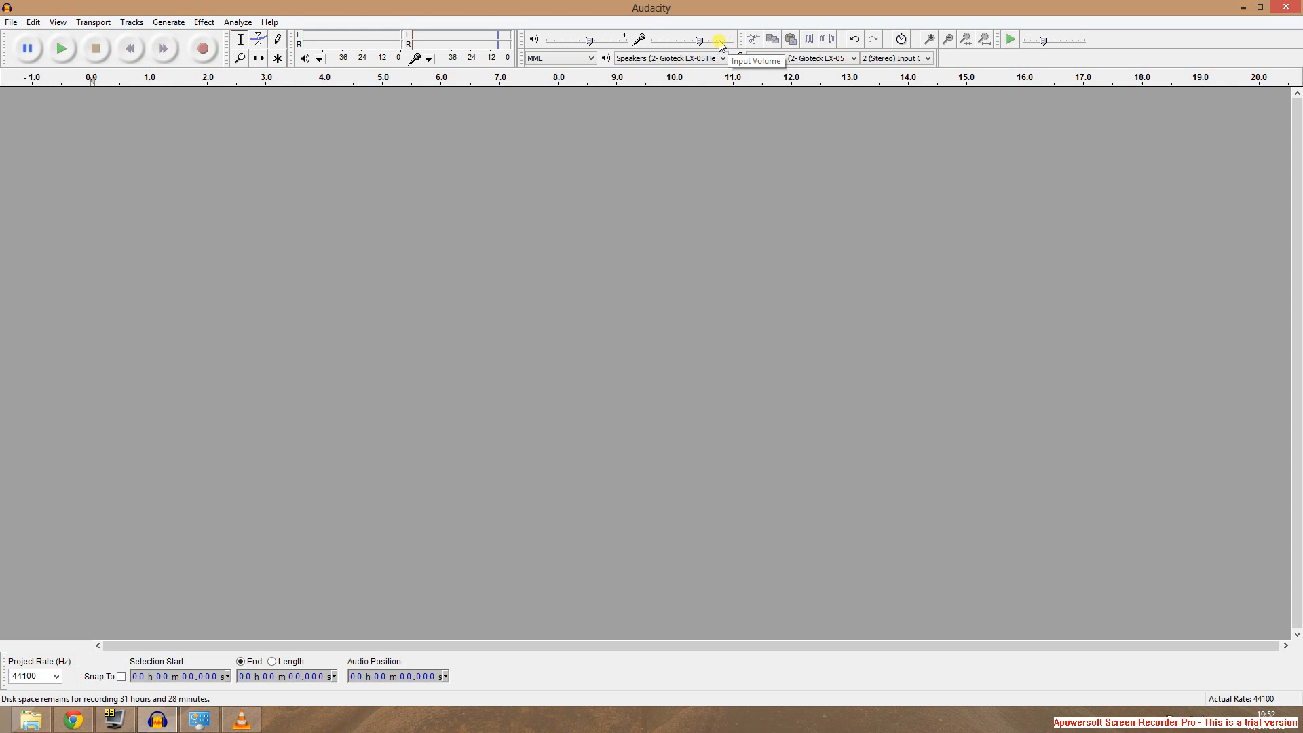
mouse_move(720, 43)
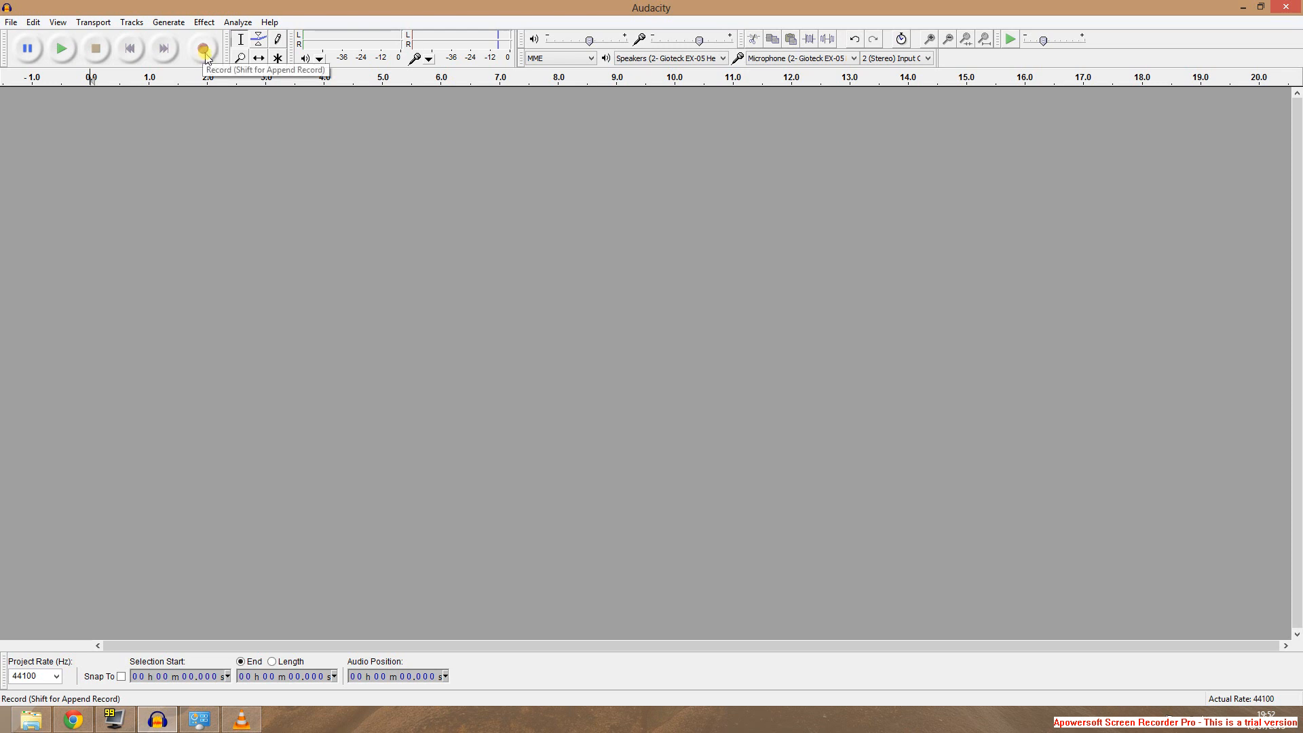
Record about 11.7 seconds of speech from the headset microphone into a stereo track
click(204, 48)
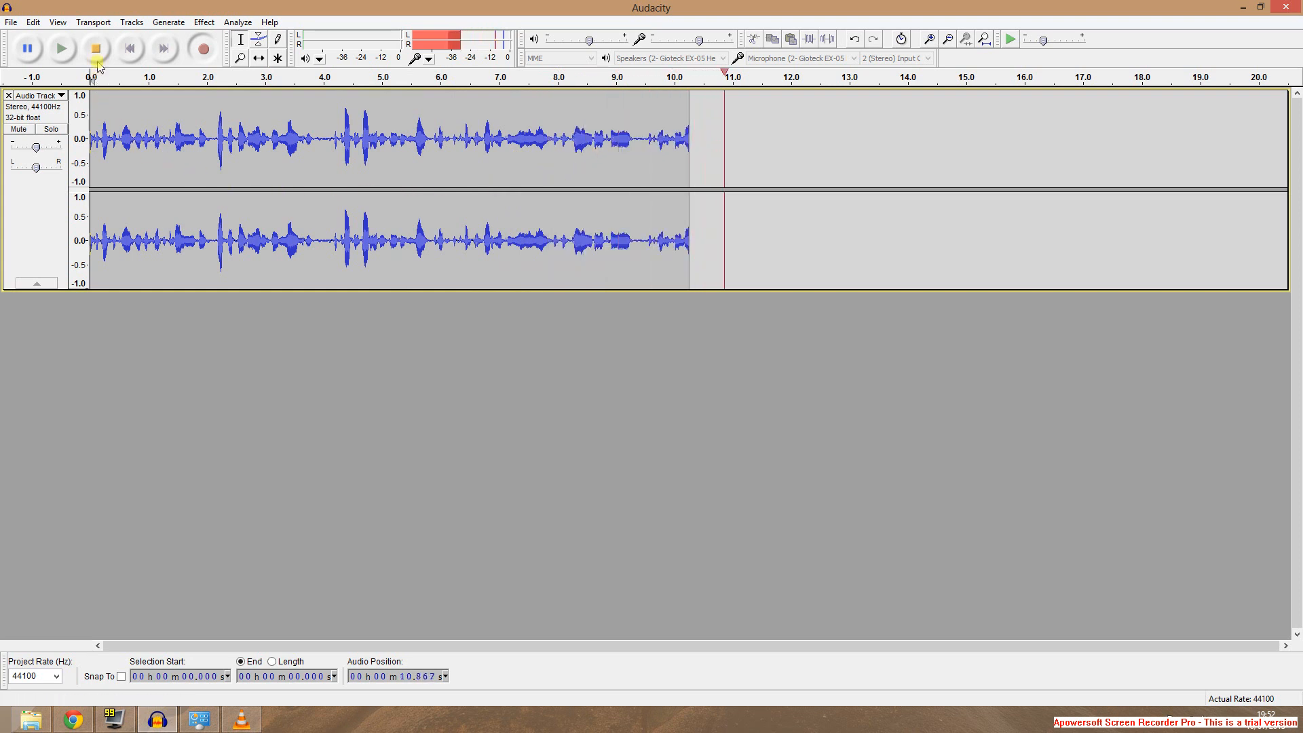
click(95, 48)
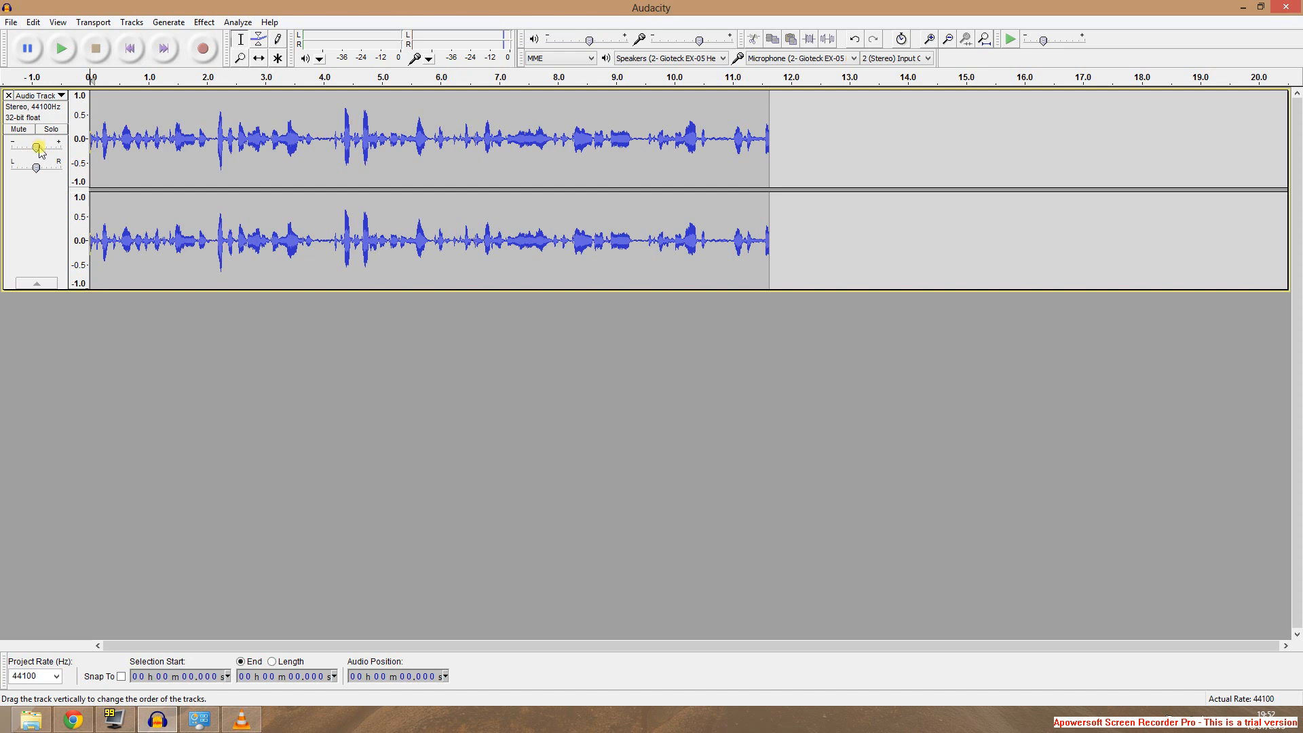
click(37, 146)
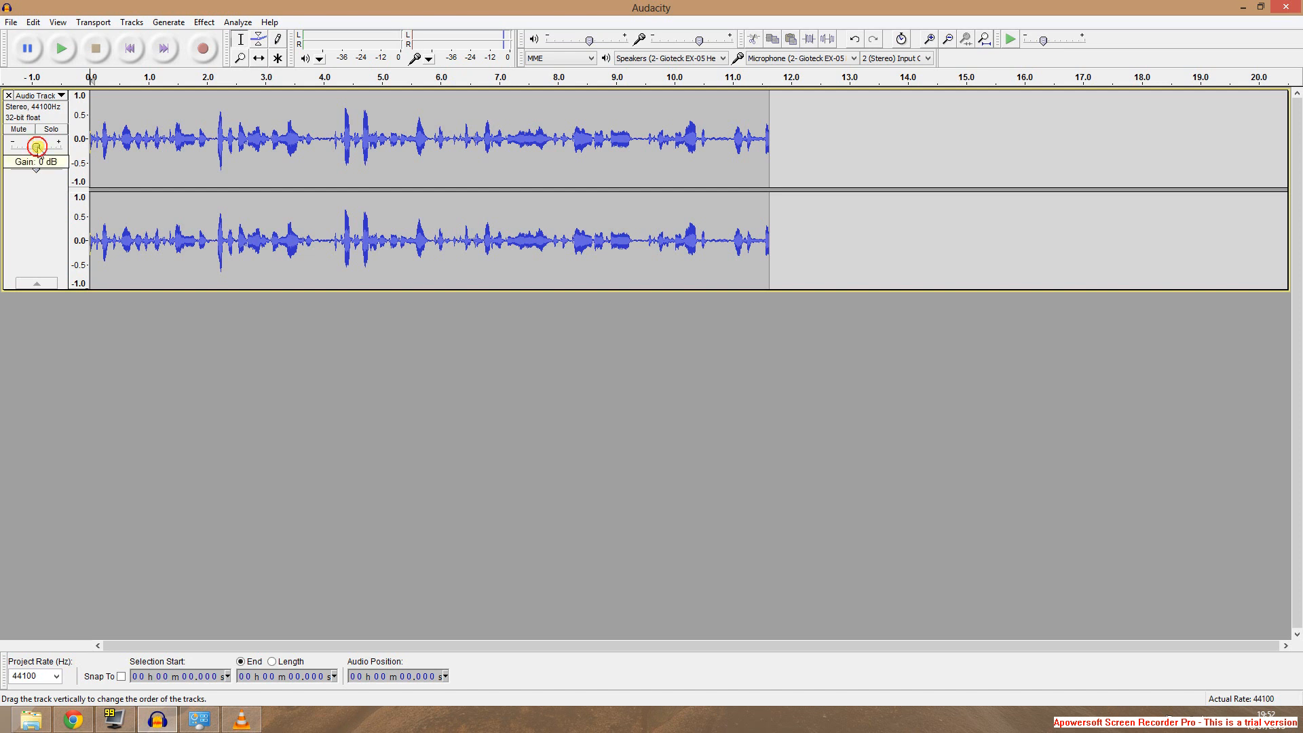
drag(38, 144, 31, 145)
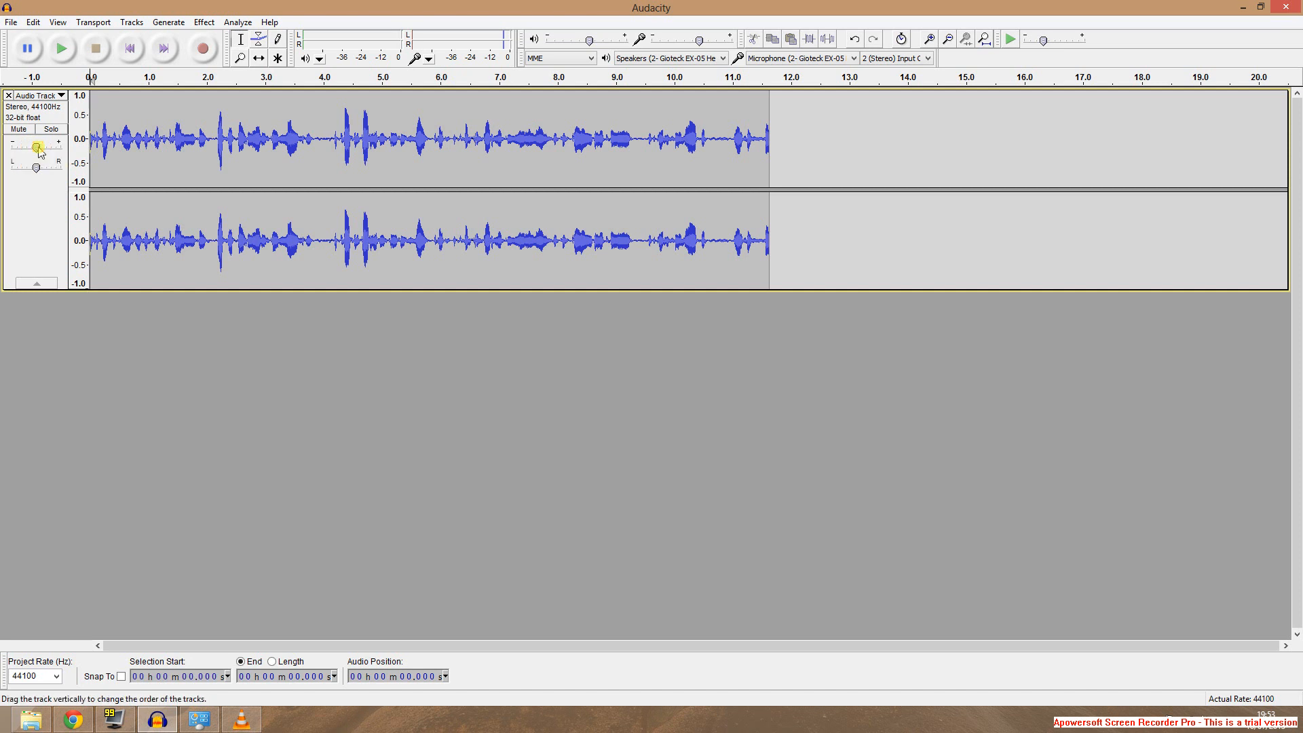
mouse_move(497, 448)
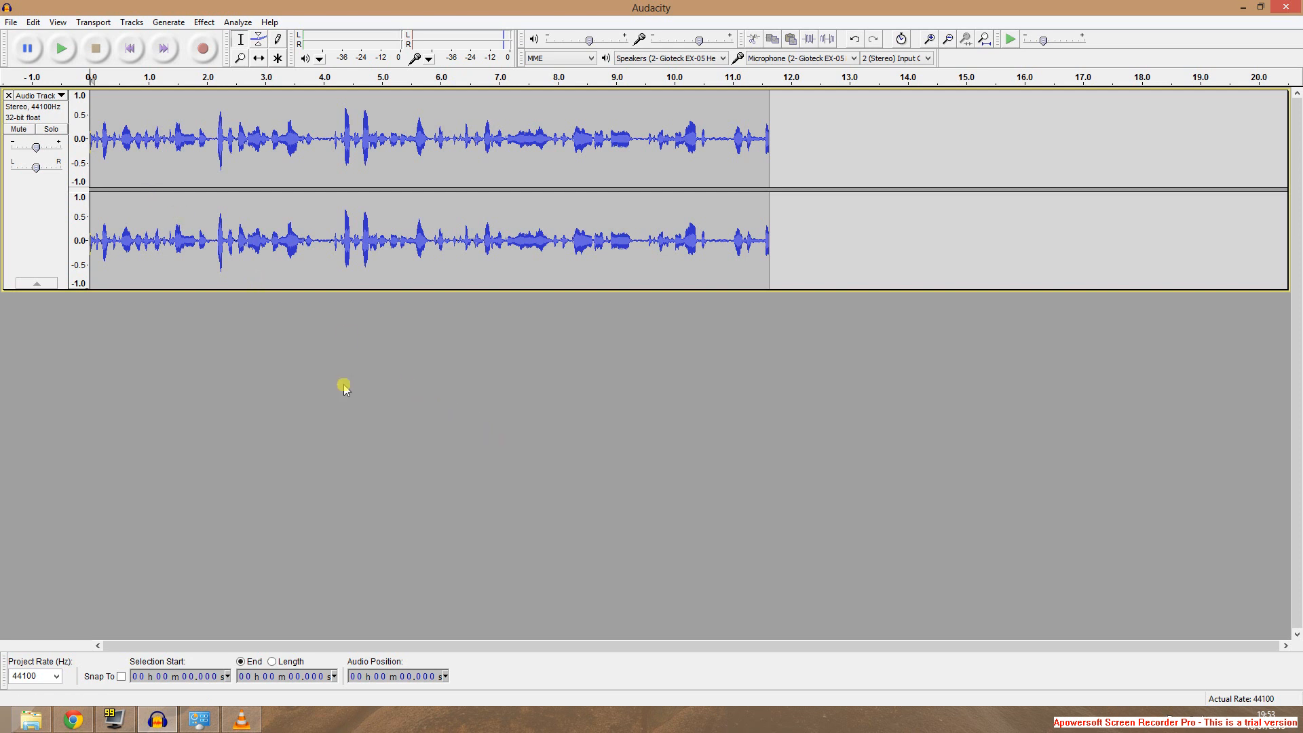
mouse_move(442, 478)
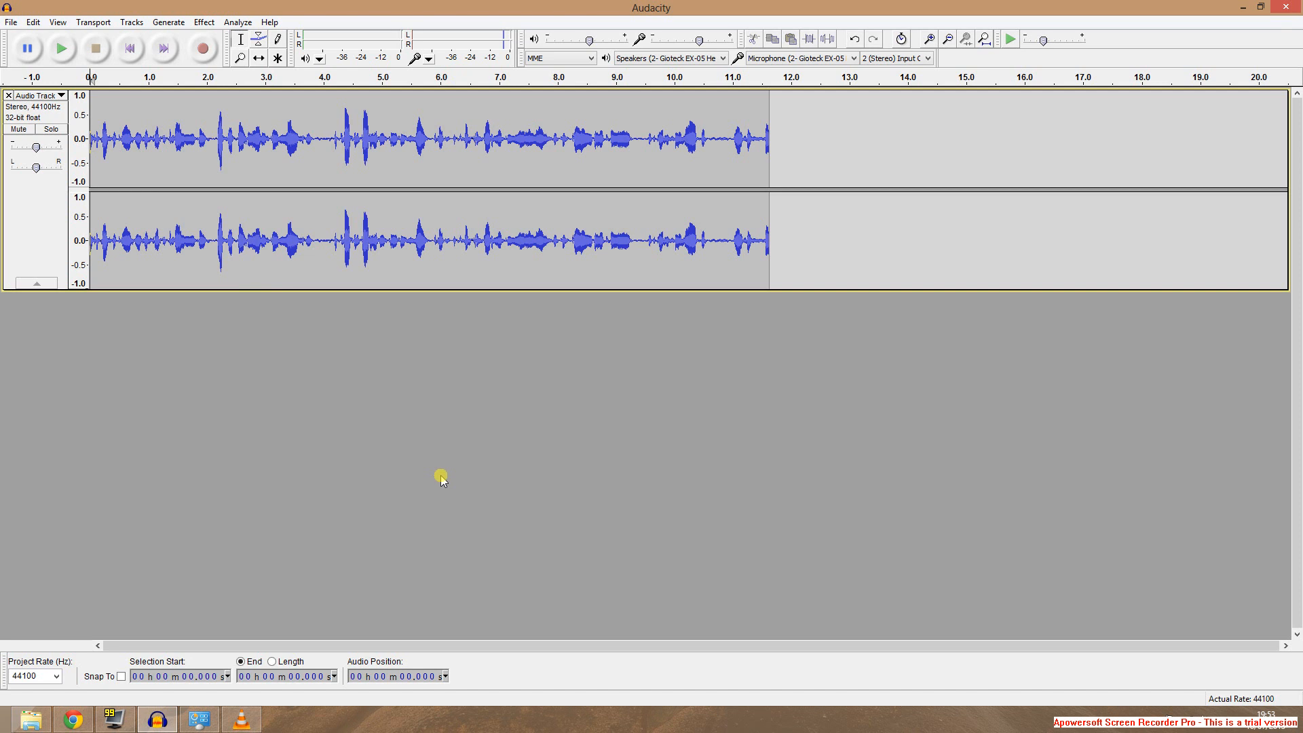